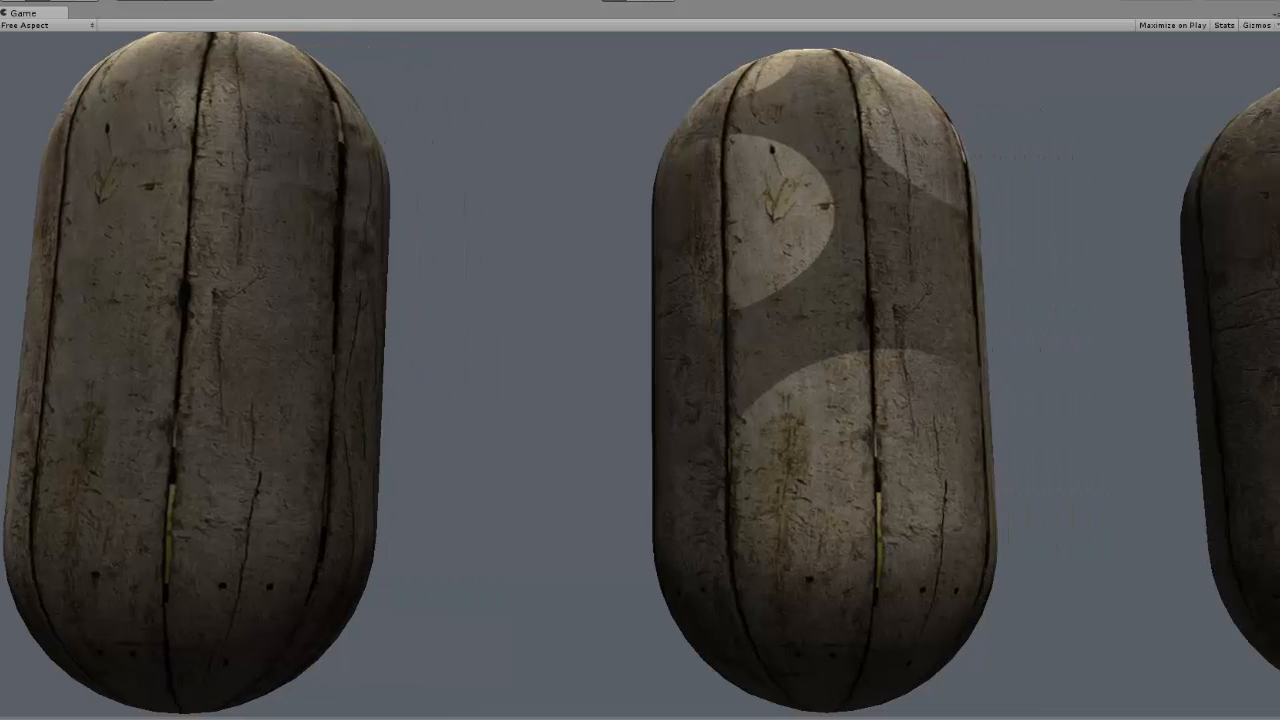
mouse_move(1010, 389)
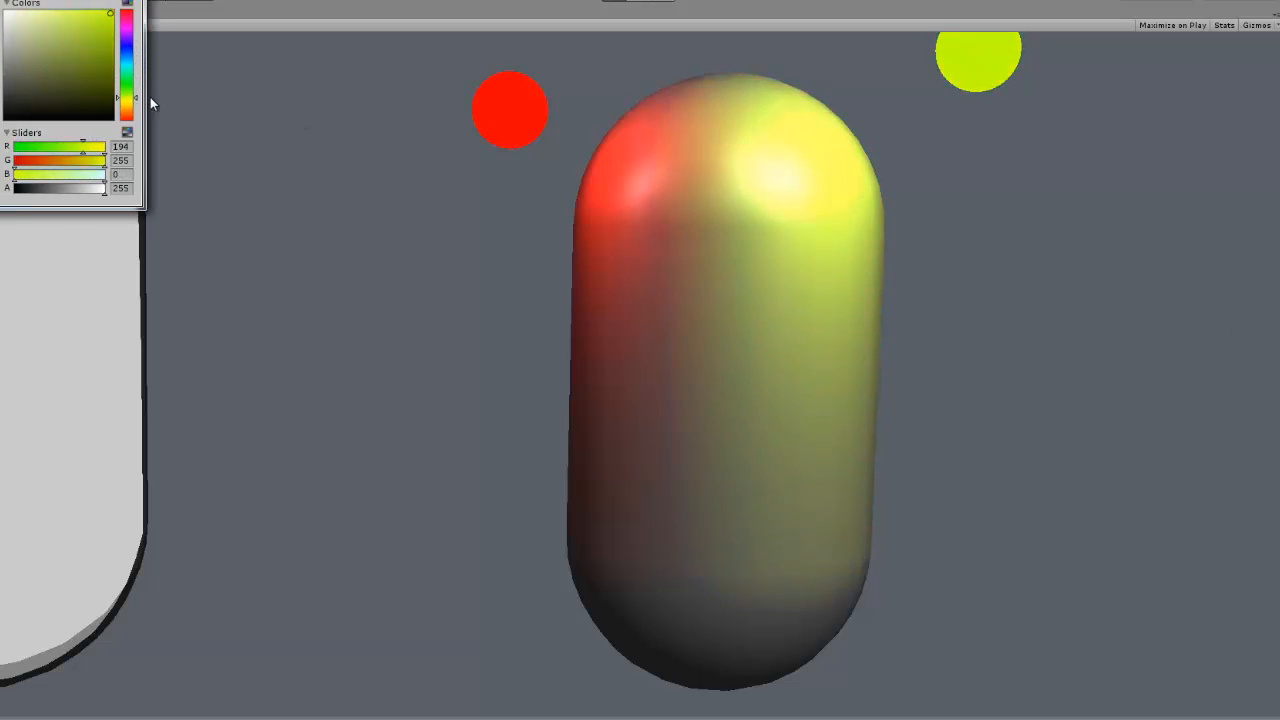
Drag the second point light's colour picker toward lime green (R 141, G 255, B 0).
drag(84, 147, 64, 147)
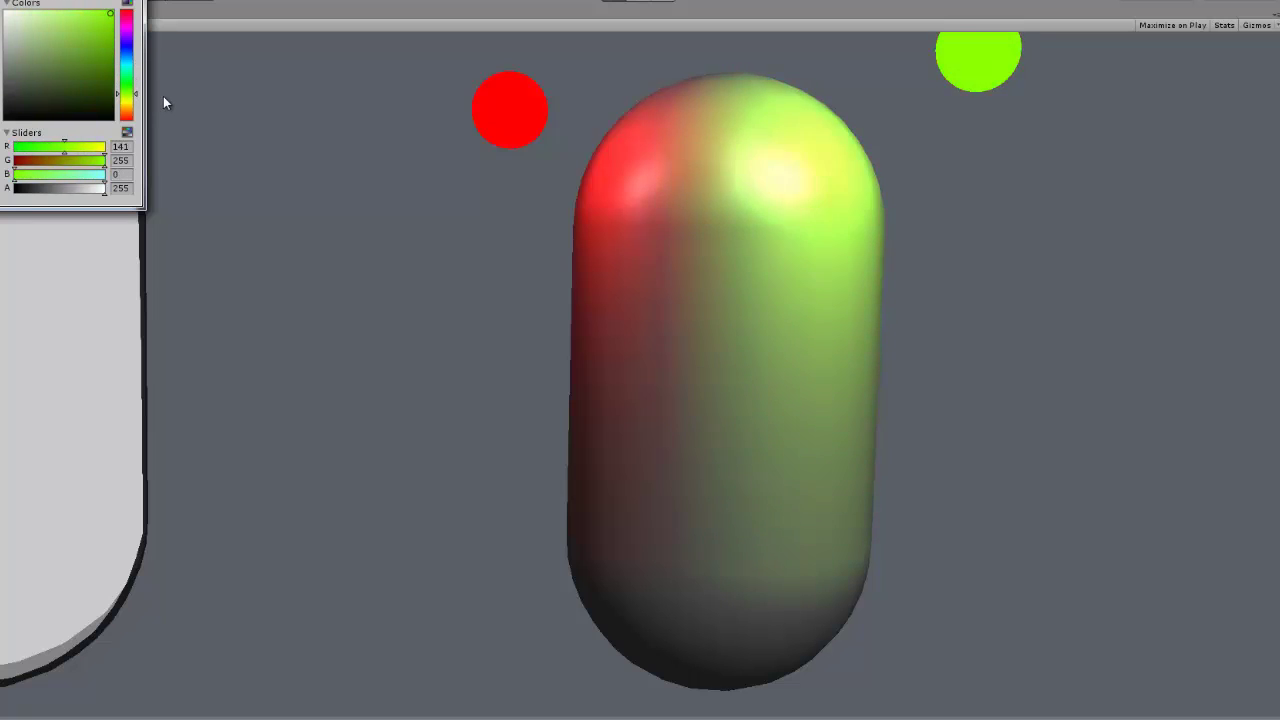